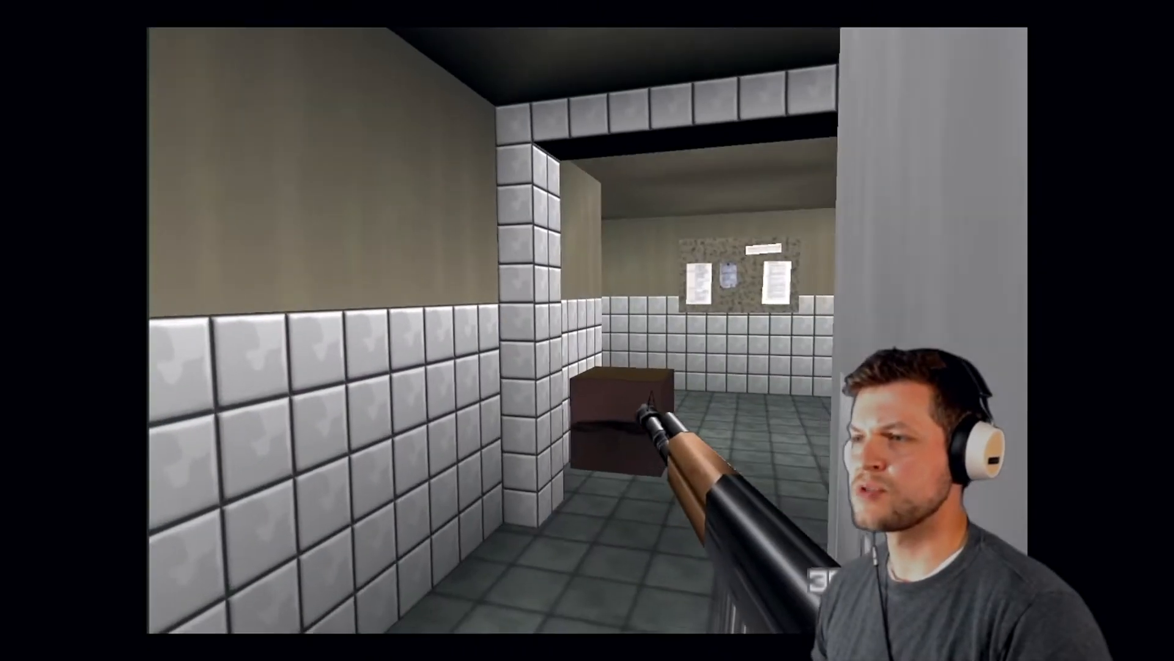
mouse_move(588, 330)
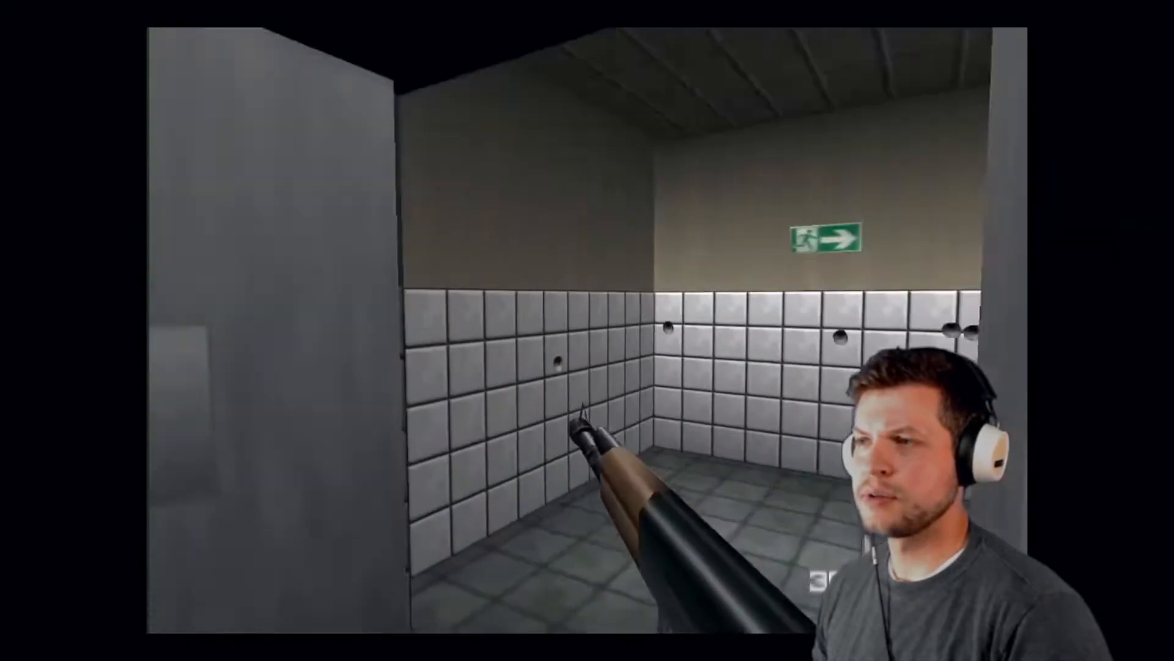